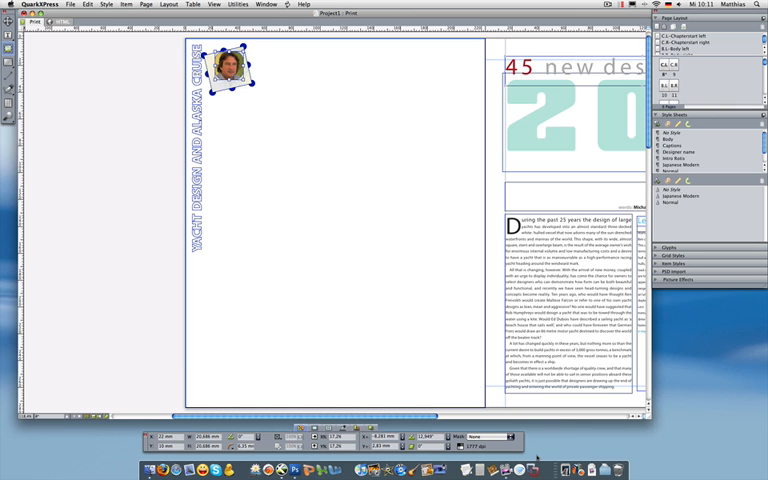
- Select Designer2.tif, Designer3.tif and Designer4.tif in the Finder's Drag and Drop folder
left_click(567, 468)
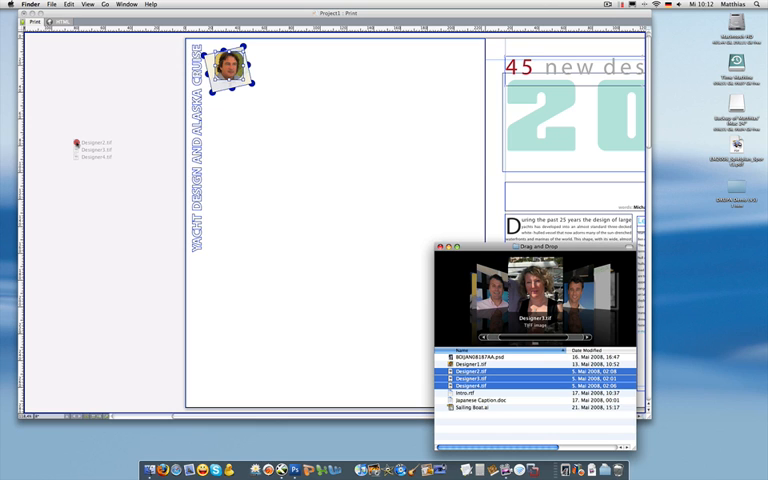
- Drag the three designer TIFFs onto the pasteboard beside the page
left_click_drag(232, 67, 100, 175)
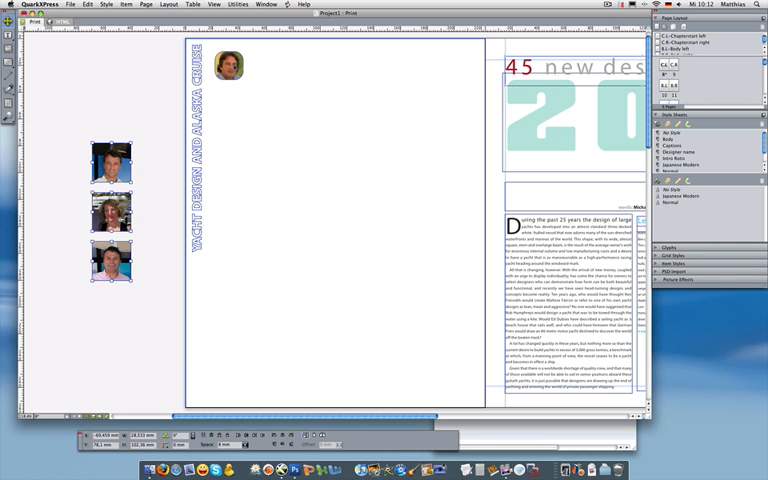
- Select the rotated rounded portrait box at the top of the page
left_click(228, 64)
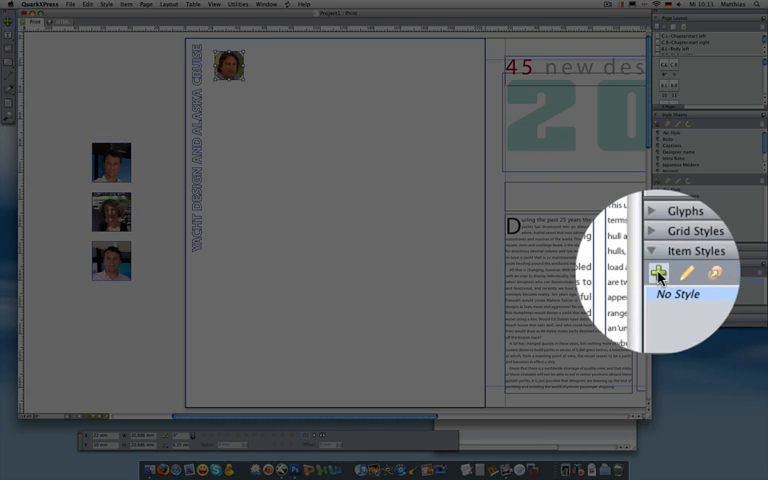
- Create item style 'Face boxes', excluding Origin Across/Down and picture Apply settings
left_click(661, 277)
type("Face boxes")
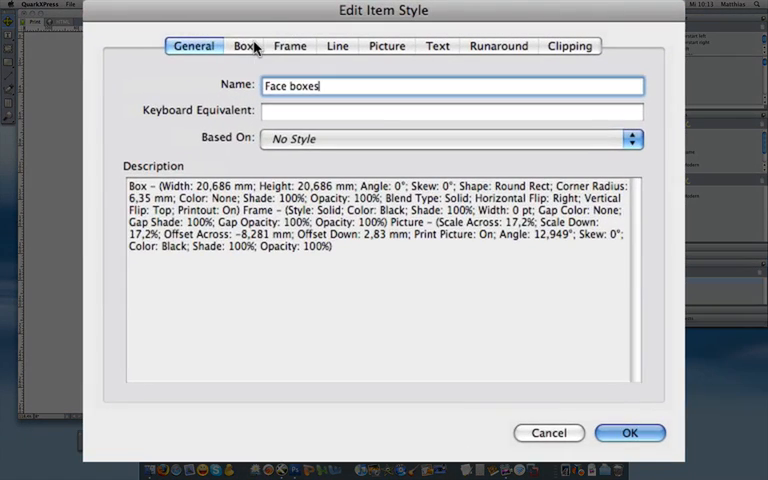
left_click(243, 45)
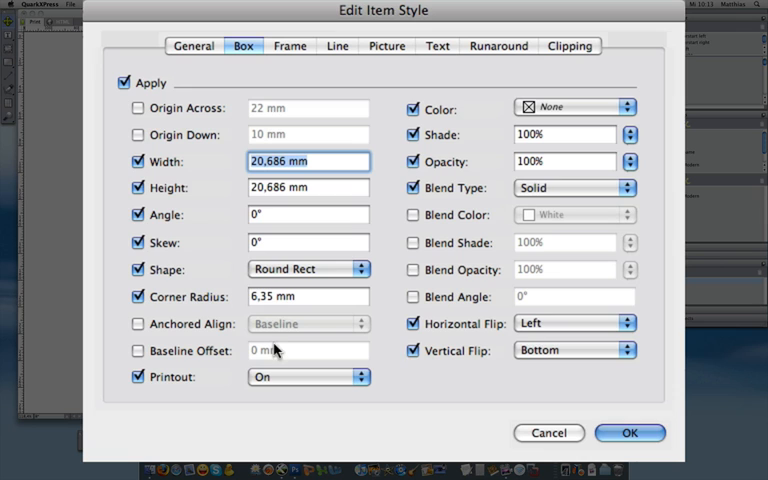
mouse_move(387, 80)
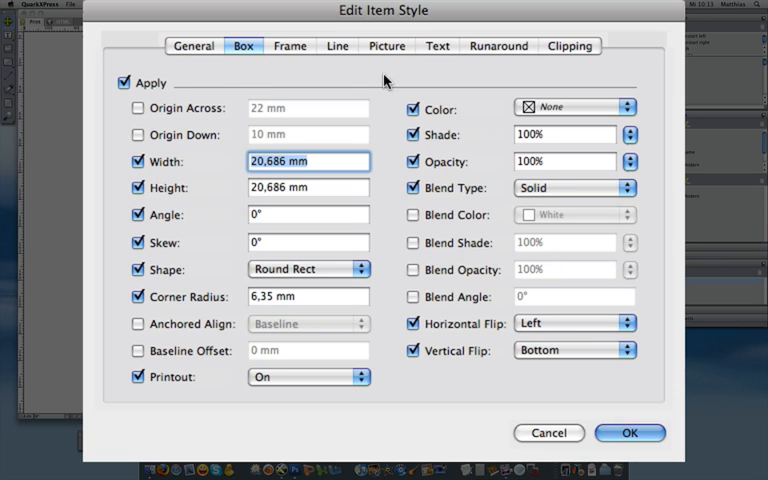
left_click(386, 46)
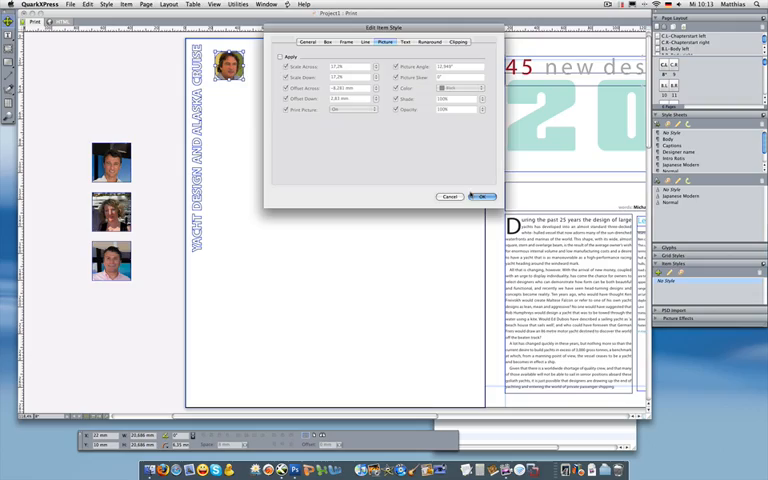
- Confirm the Face boxes item style with OK
left_click(488, 195)
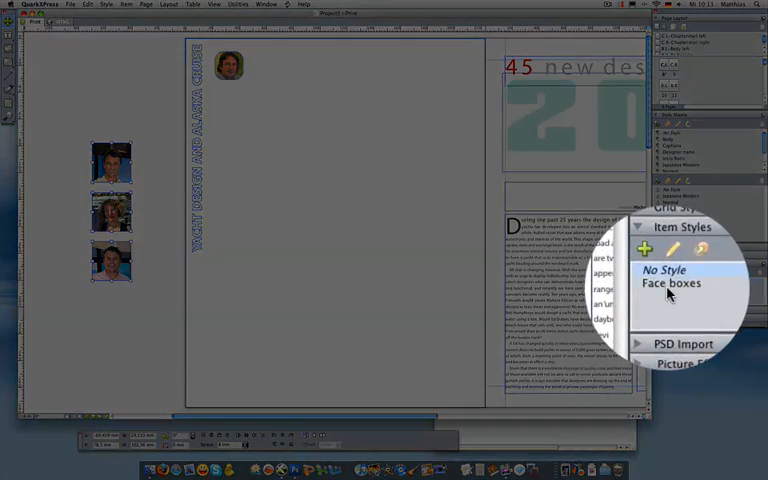
- Apply Face boxes to the three new photo boxes and center their pictures
left_click(673, 283)
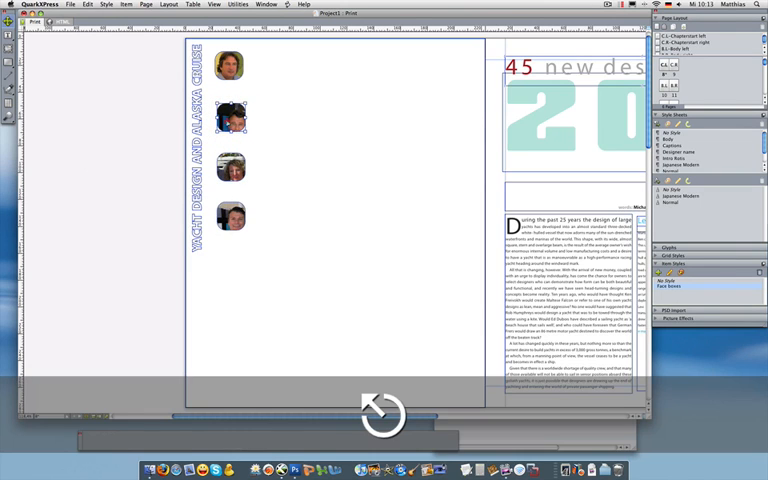
key("cmd+shift+m")
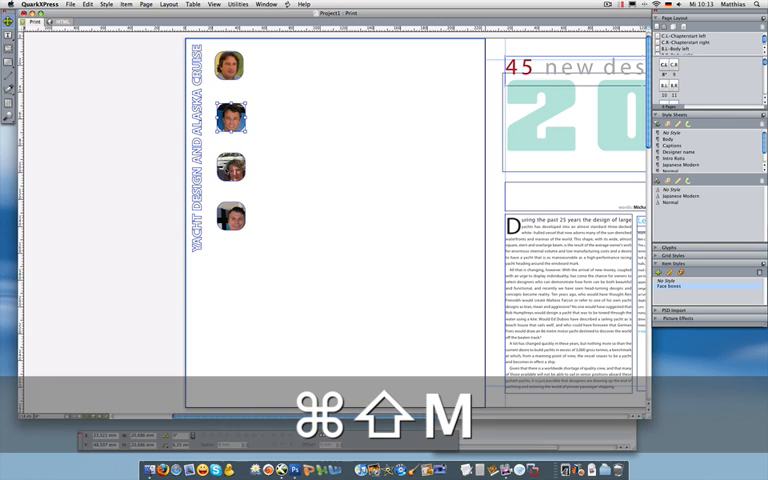